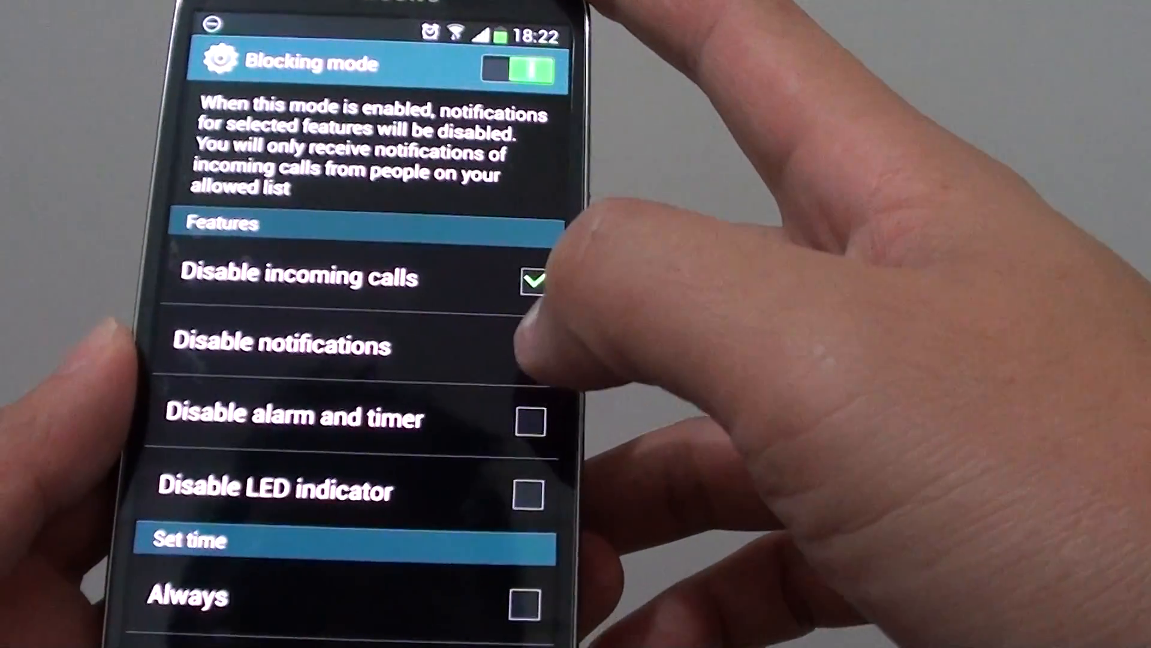
- Return to the home screen and bring up its options list leading to Settings
scroll(down, 3)
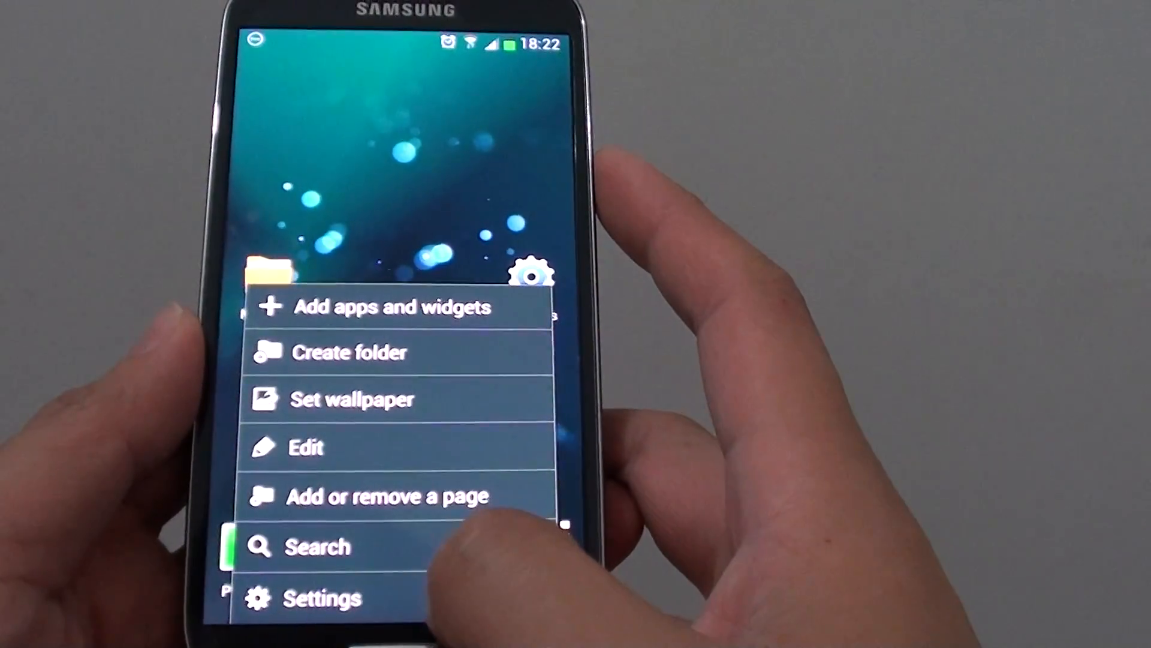
- Reopen Settings from the home screen and go to the Blocking mode page
click(321, 598)
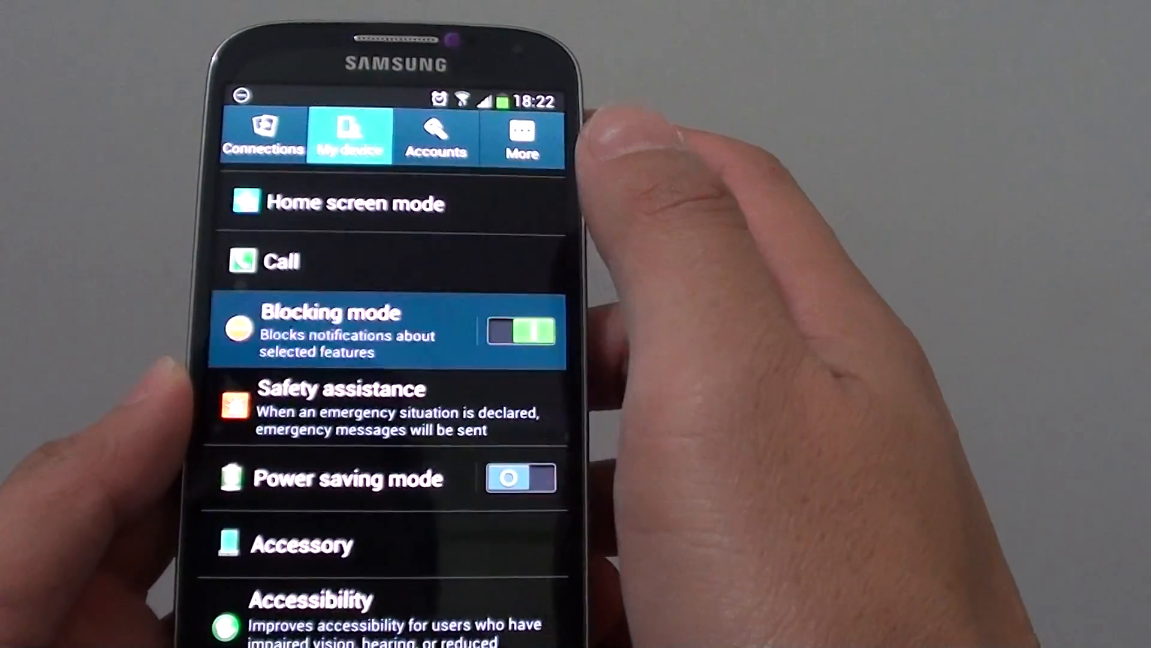
click(329, 331)
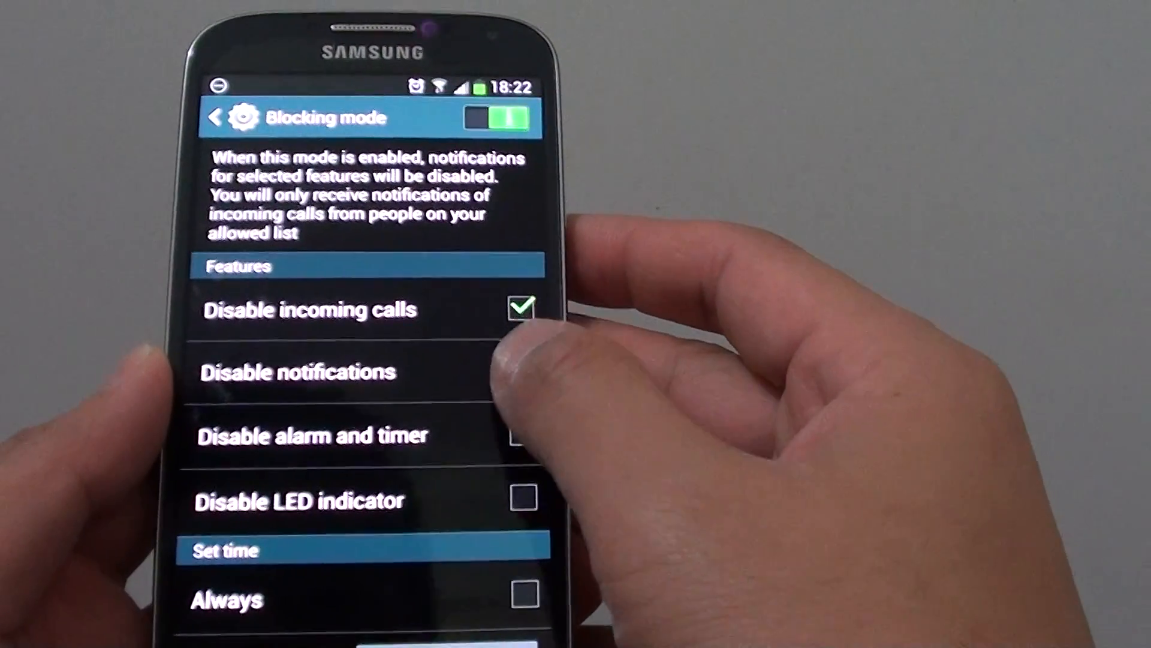
- Check Disable notifications and begin editing the blocking From time
click(522, 372)
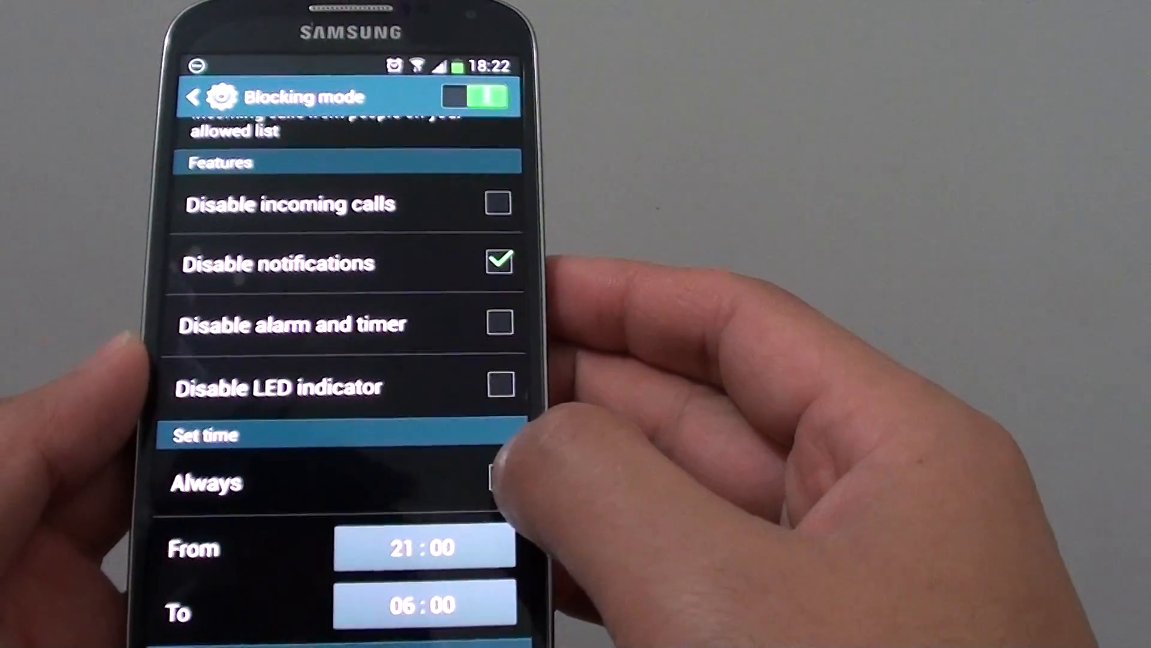
click(499, 483)
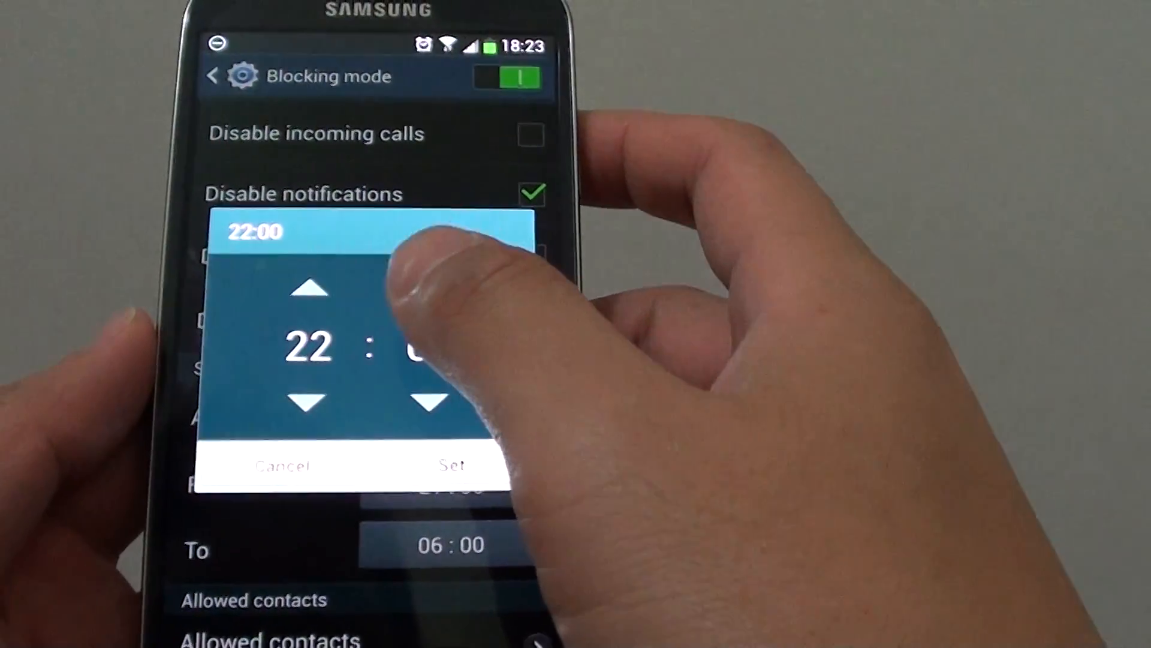
- Confirm 22:00 as the Blocking mode start time, keeping 06:00 as the end
click(454, 466)
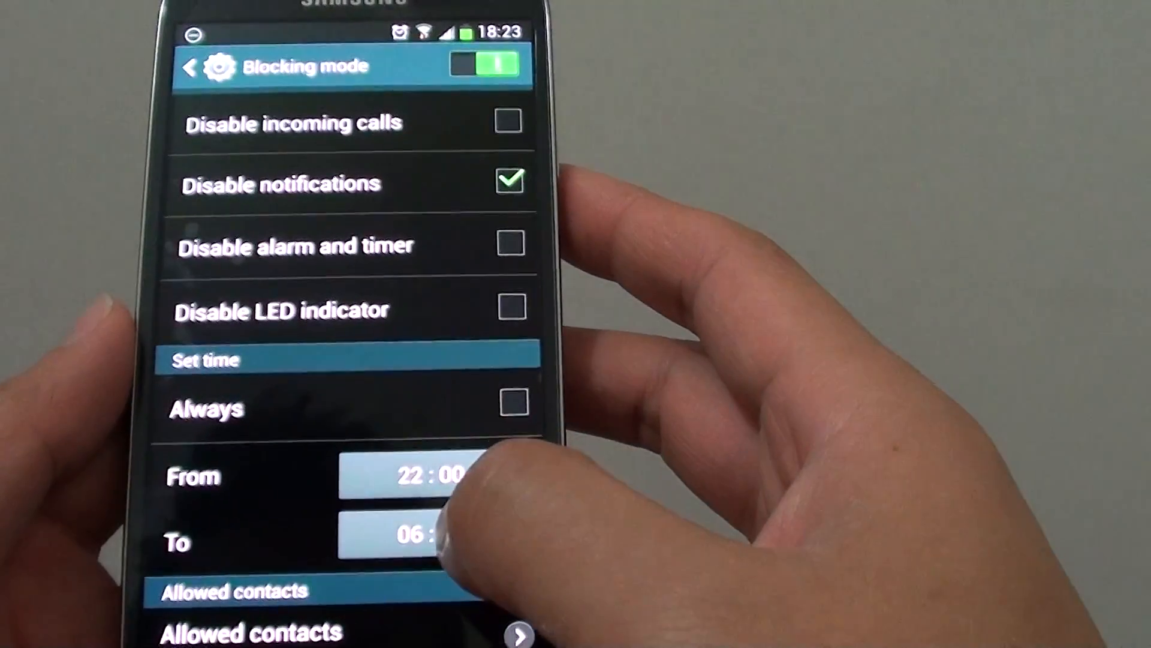